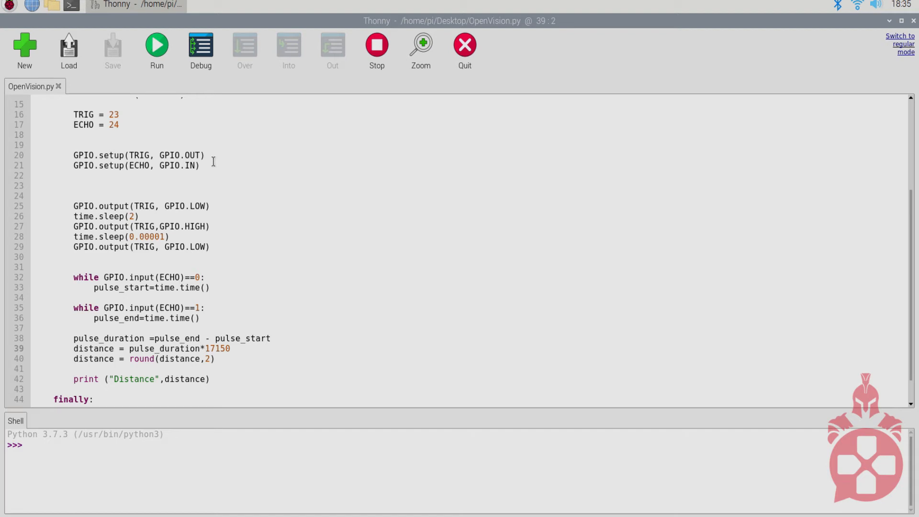
# - Walk through the ECHO setup and trigger-low lines, then launch OpenVision.py with Run
pyautogui.click(38, 348)
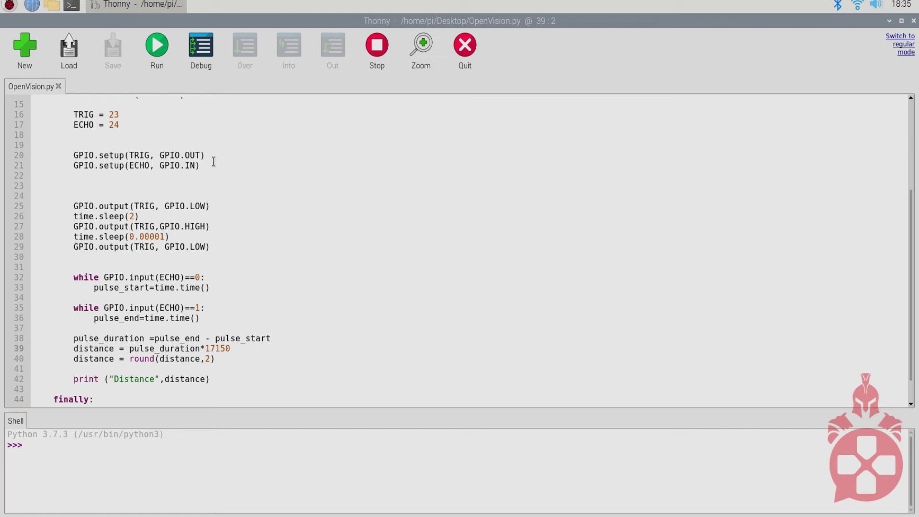
pyautogui.click(200, 165)
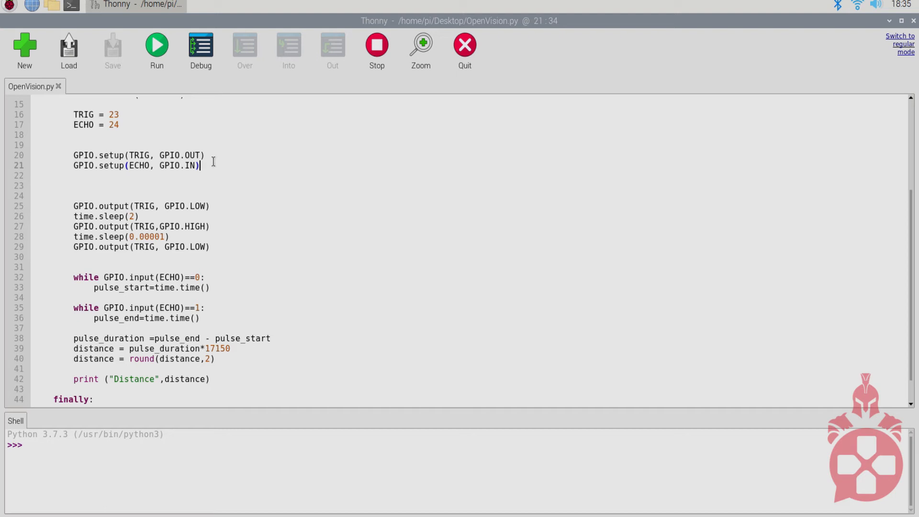
pyautogui.click(199, 205)
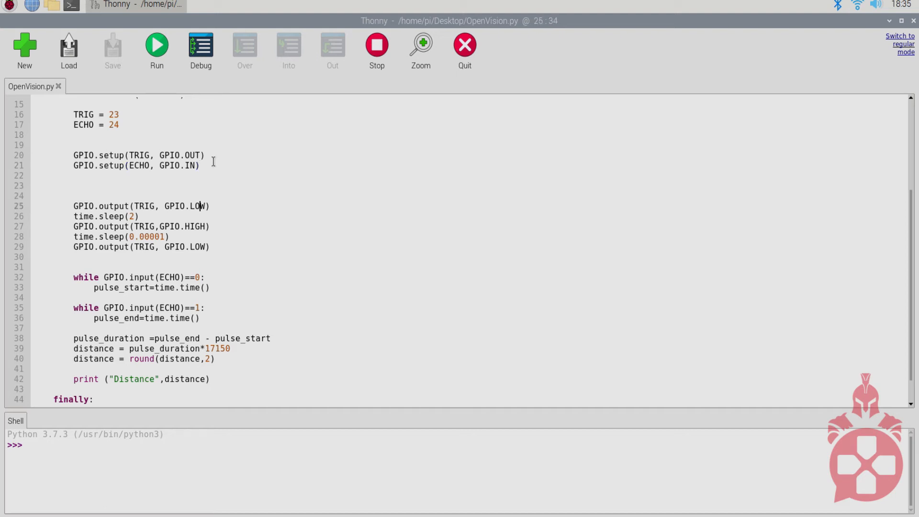
pyautogui.click(199, 287)
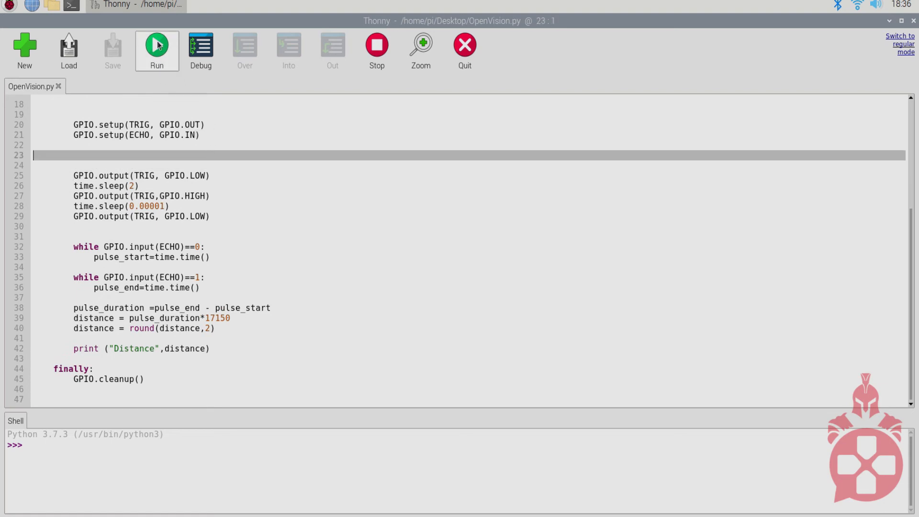
pyautogui.click(156, 45)
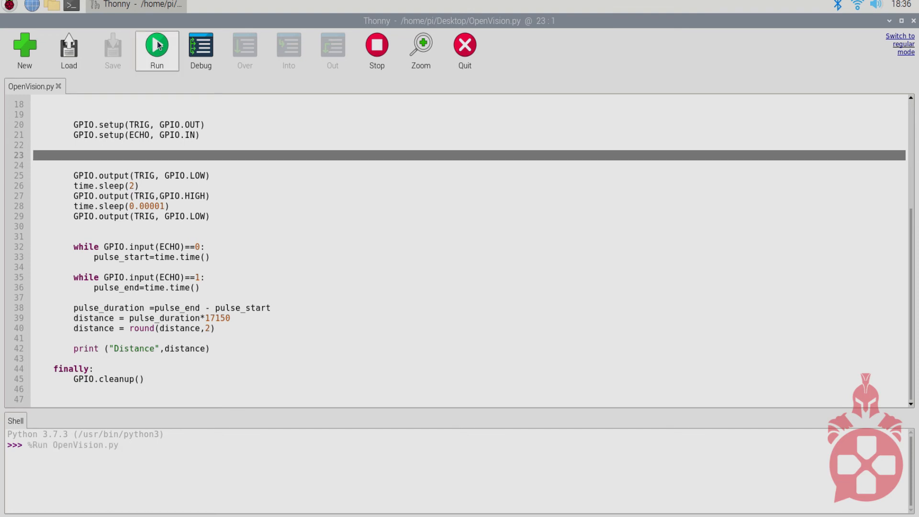